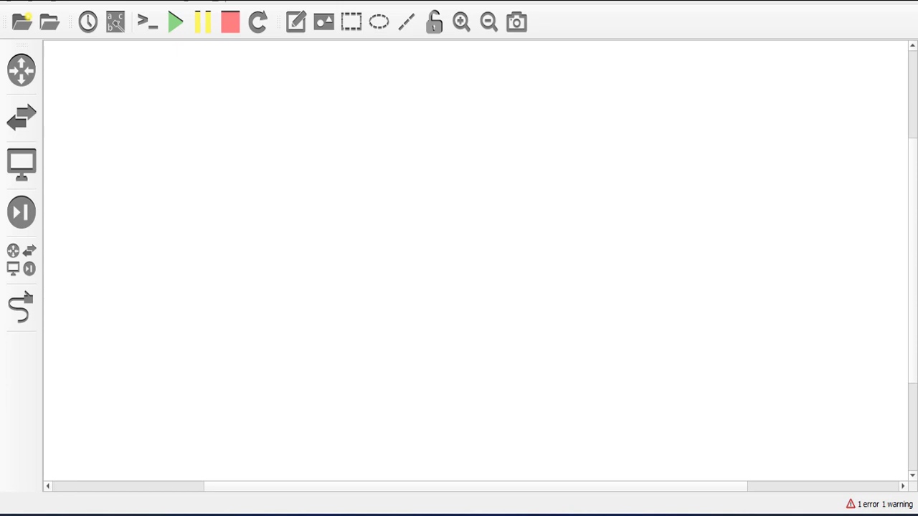
pyautogui.moveTo(142, 295)
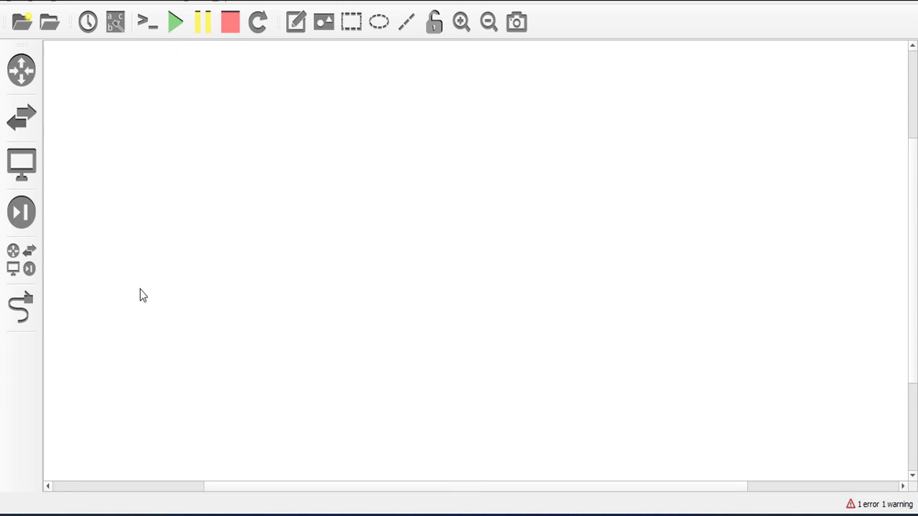
pyautogui.moveTo(231, 284)
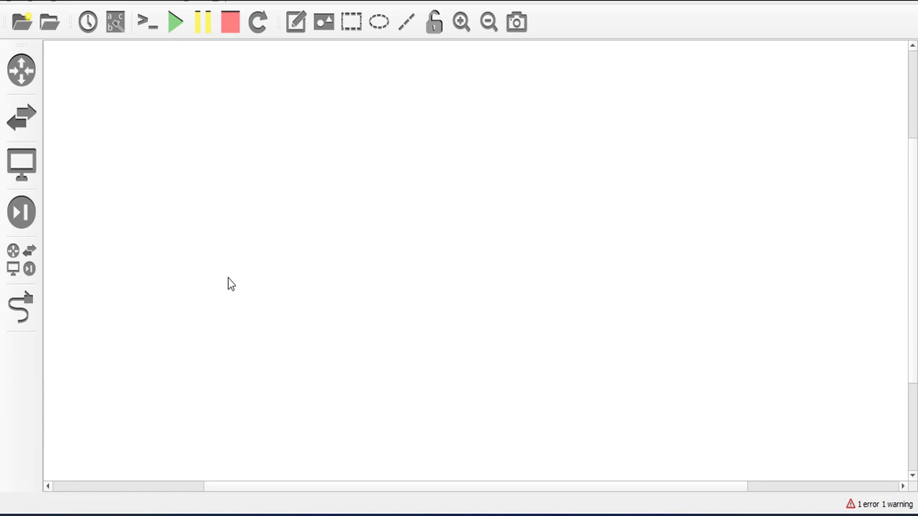
pyautogui.moveTo(50, 265)
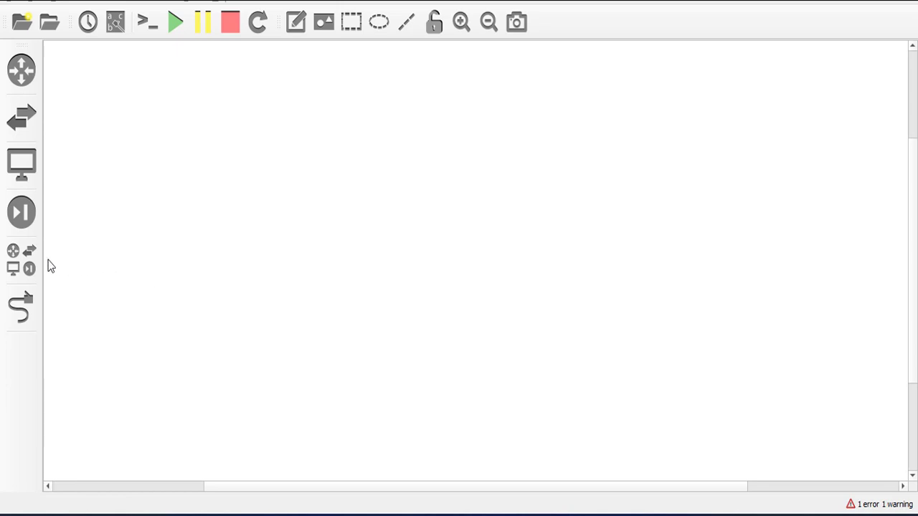
# - Place a FortiGate 5.2.10 node from the device list onto the empty workspace
pyautogui.click(21, 259)
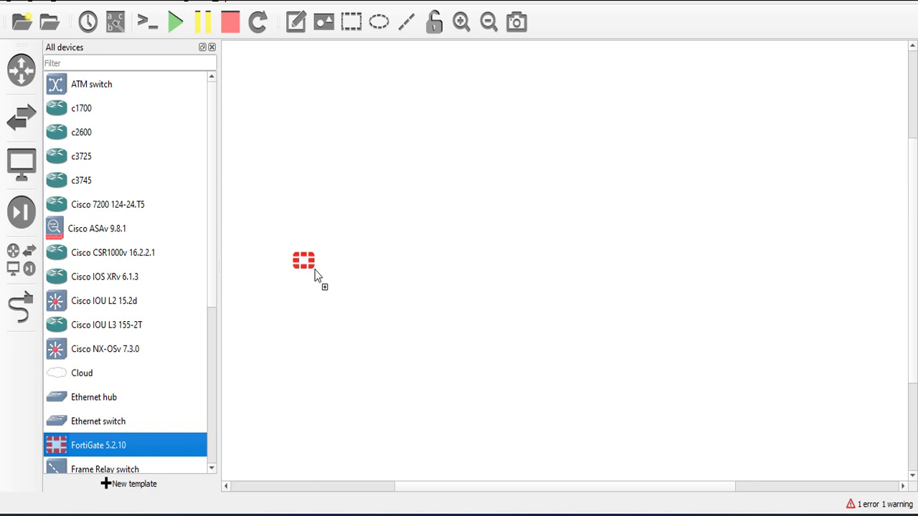
pyautogui.moveTo(304, 261); pyautogui.dragTo(480, 142)
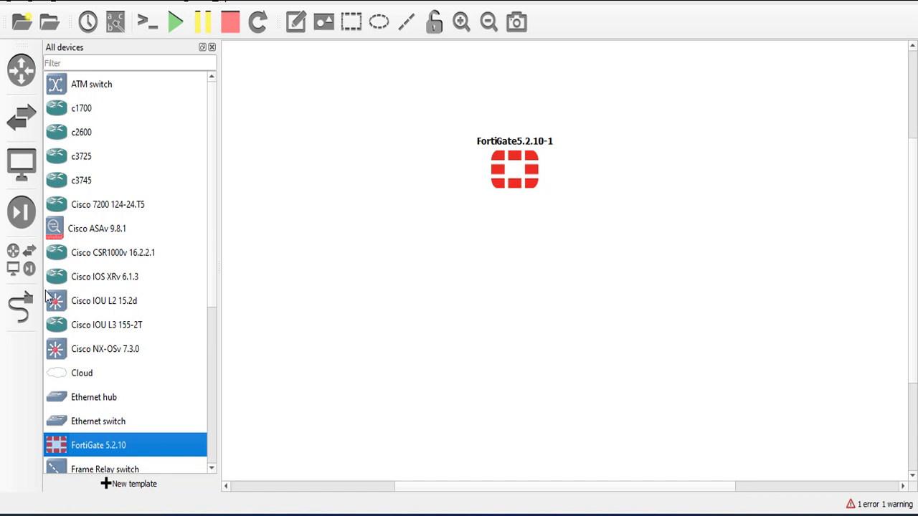
pyautogui.moveTo(15, 270)
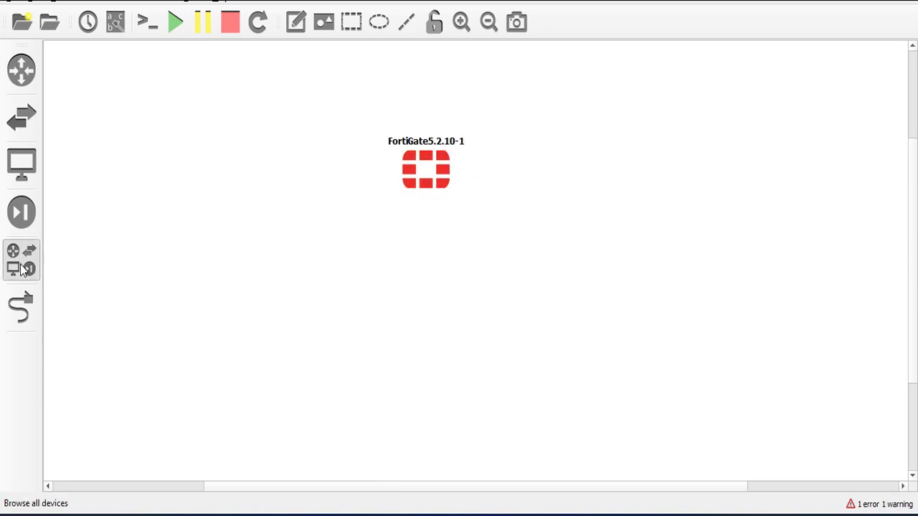
# - Place a Cloud node left of the FortiGate and host it on the GNS3 VM server
pyautogui.click(20, 261)
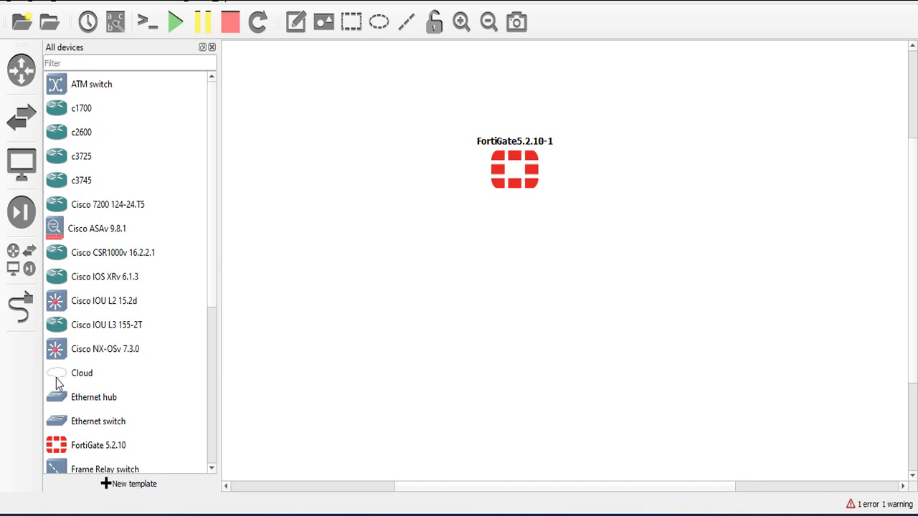
pyautogui.moveTo(82, 372); pyautogui.dragTo(314, 198)
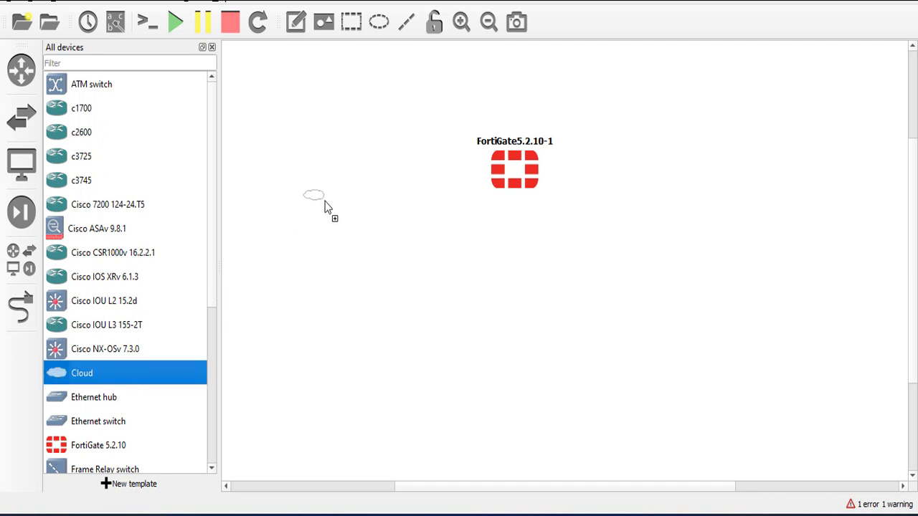
pyautogui.click(312, 201)
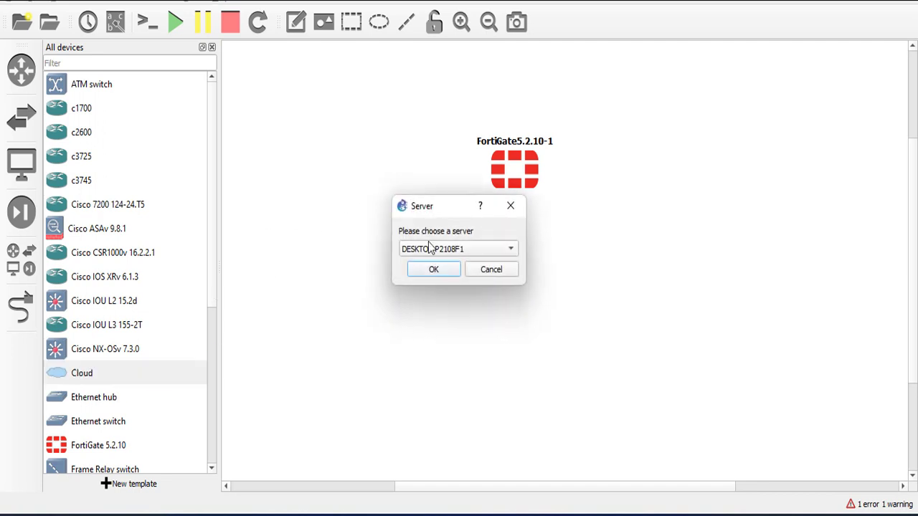
pyautogui.click(511, 250)
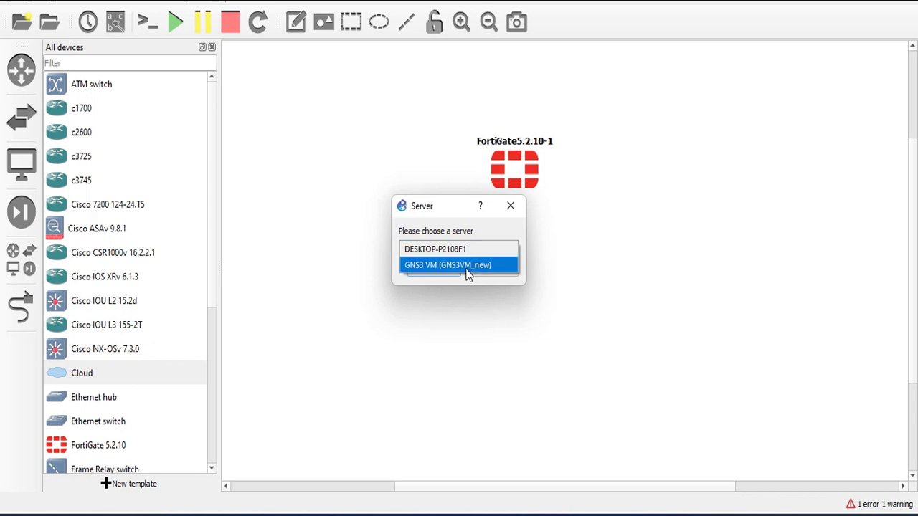
pyautogui.click(457, 264)
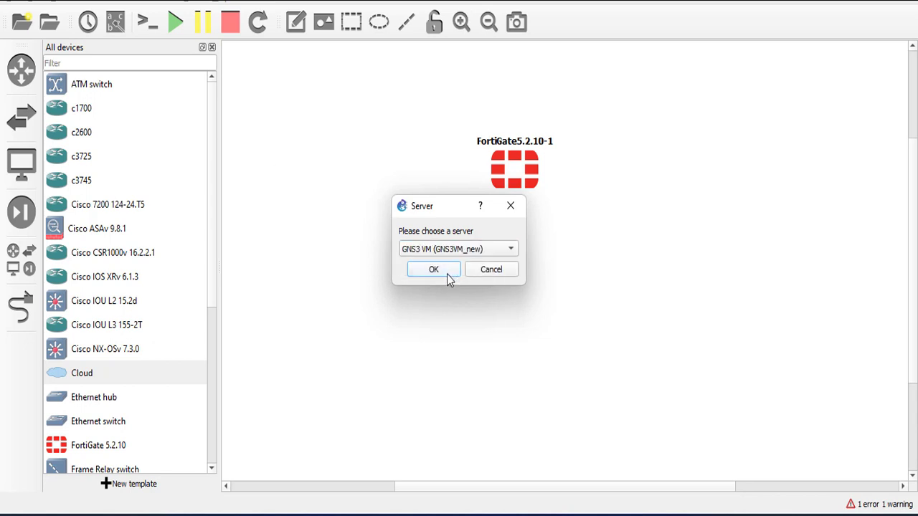
pyautogui.click(433, 269)
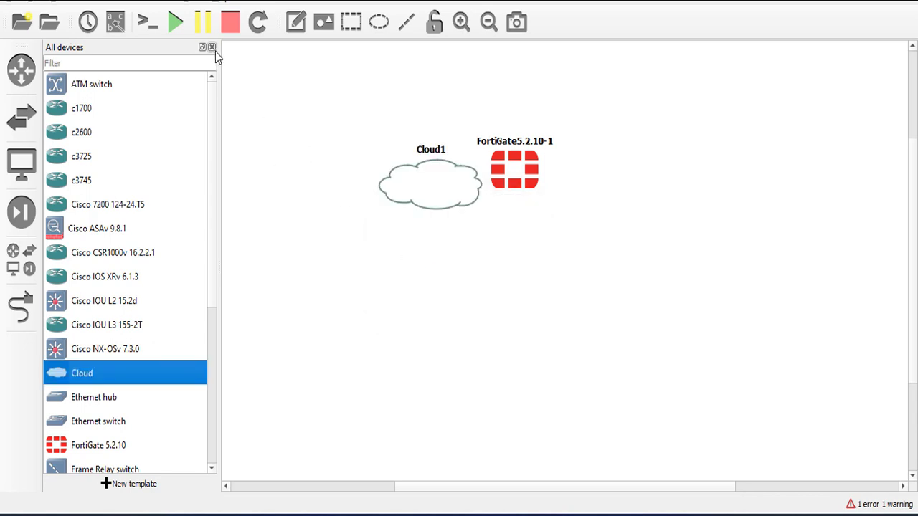
pyautogui.moveTo(151, 215)
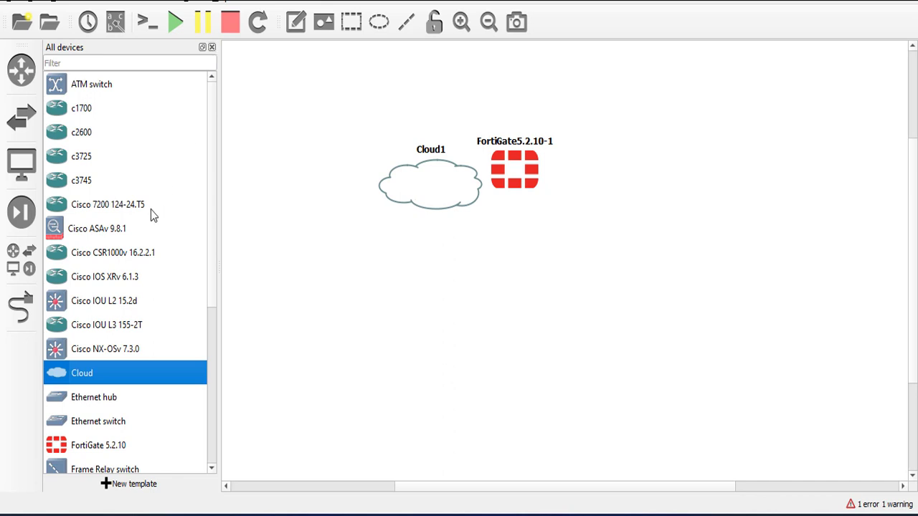
pyautogui.moveTo(76, 241)
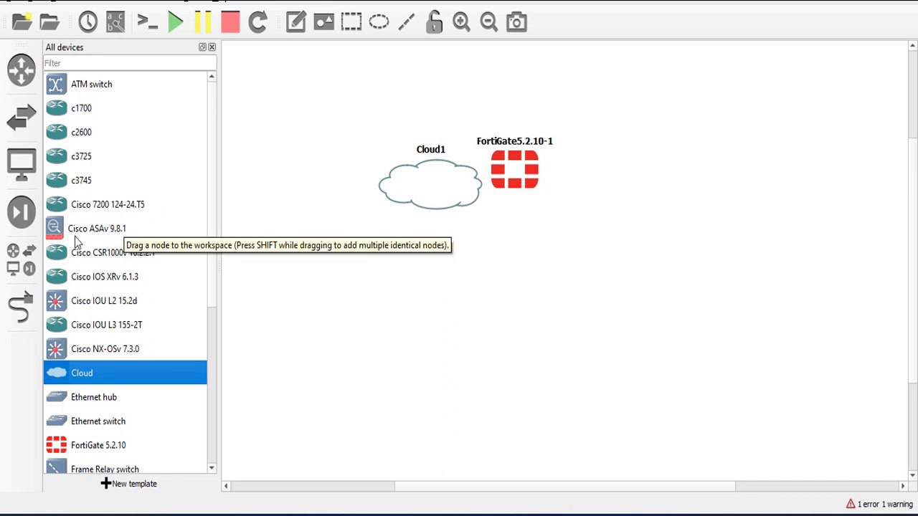
pyautogui.moveTo(112, 238)
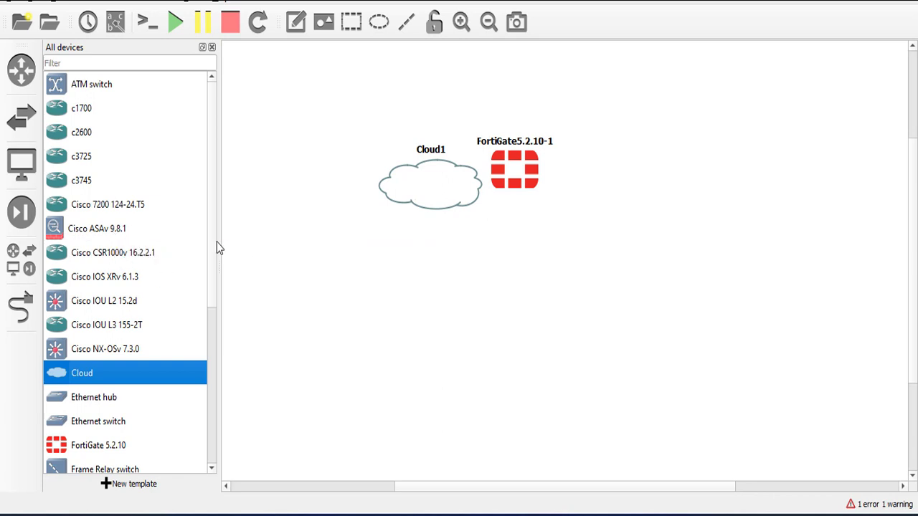
pyautogui.scroll(-3)
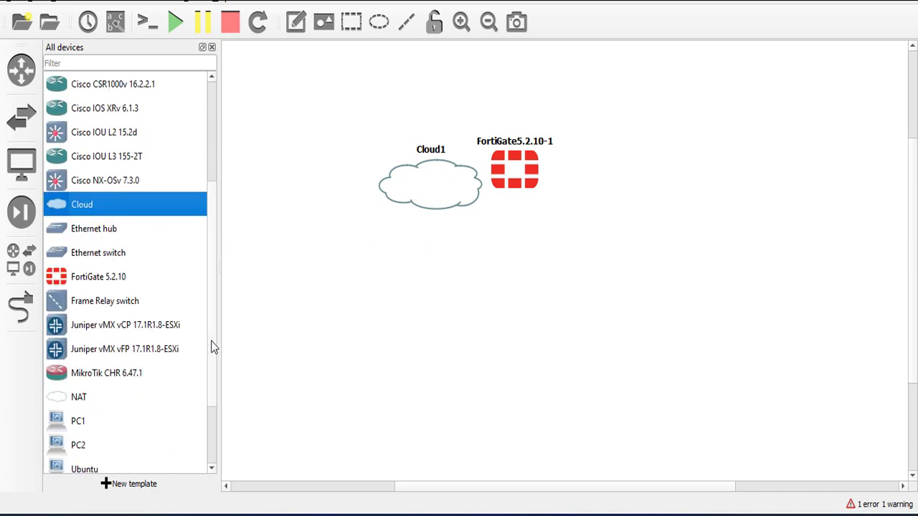
pyautogui.moveTo(258, 328)
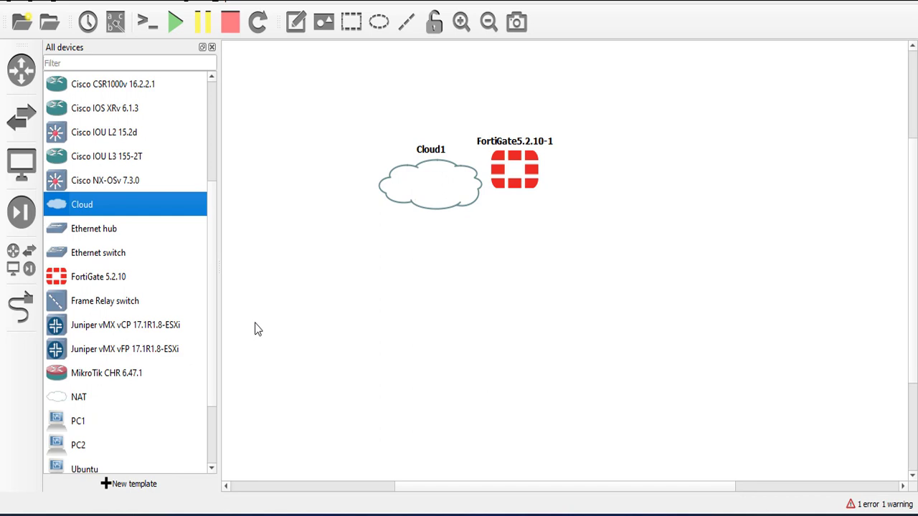
pyautogui.moveTo(235, 66)
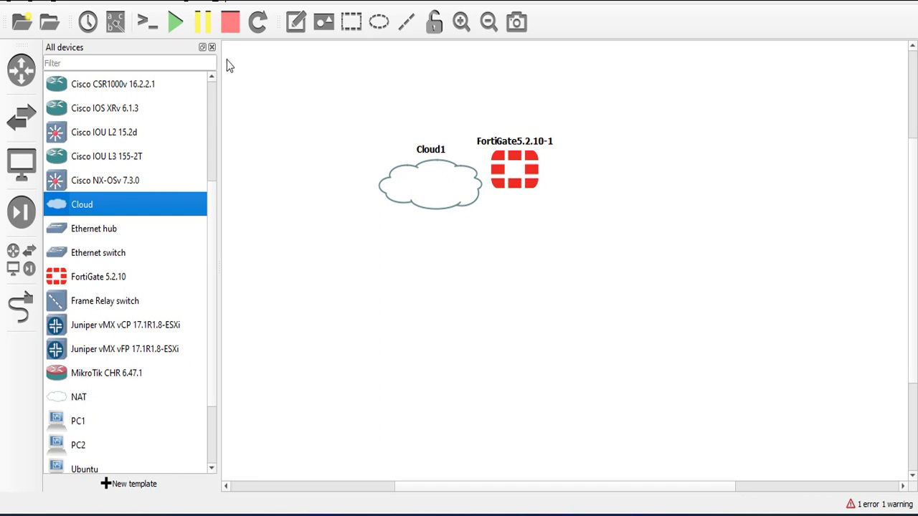
# - Dismiss the device list and move Cloud1 farther left of FortiGate5.2.10-1
pyautogui.click(212, 46)
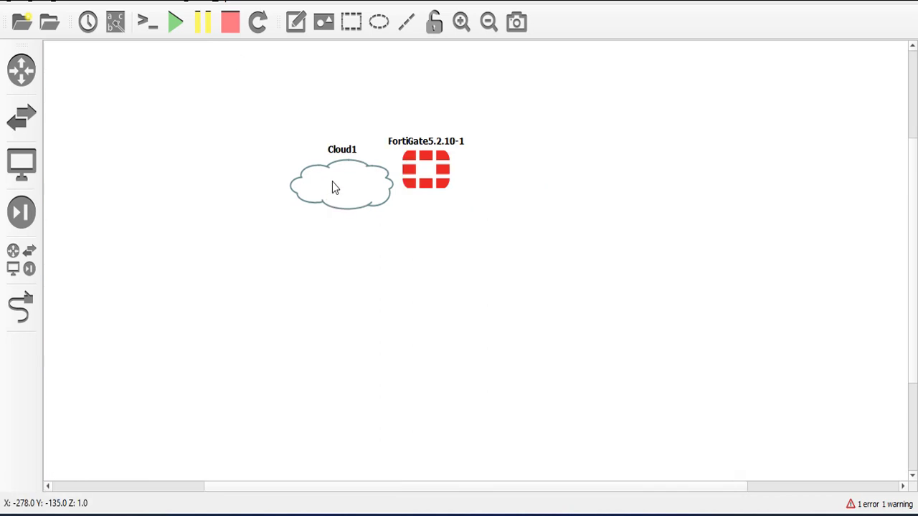
pyautogui.moveTo(341, 185); pyautogui.dragTo(229, 165)
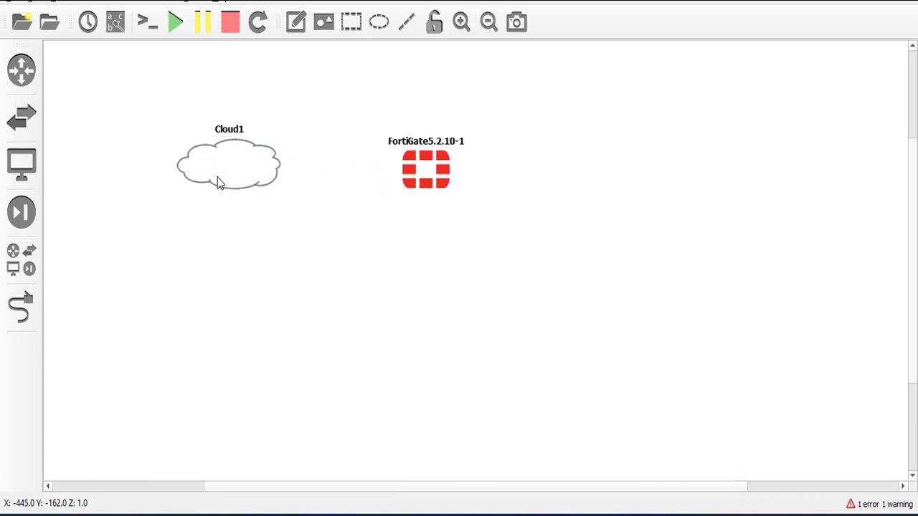
pyautogui.moveTo(309, 229)
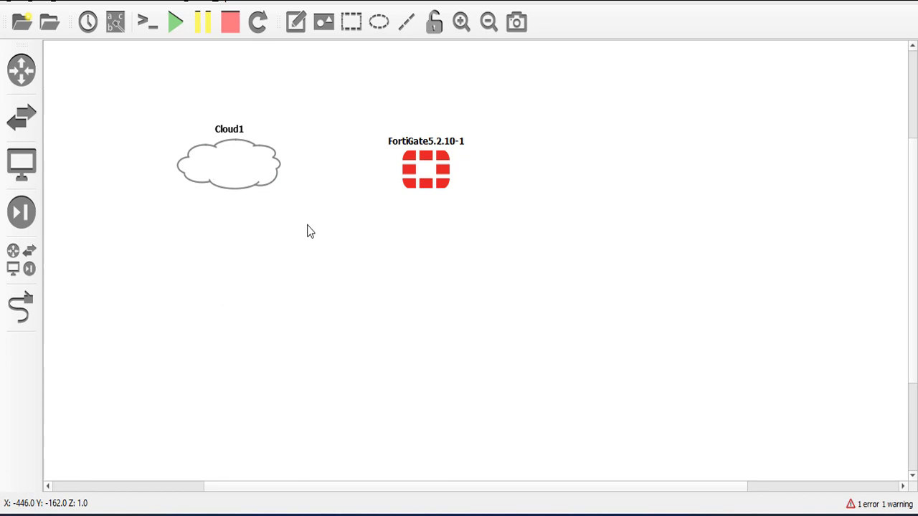
pyautogui.moveTo(358, 137)
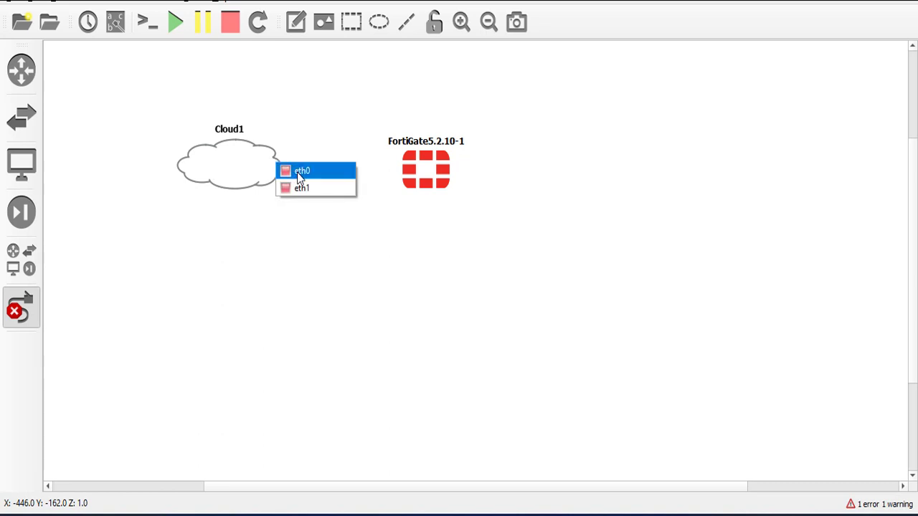
# - Link Cloud1's eth0 interface to Port1 on FortiGate5.2.10-1
pyautogui.click(304, 171)
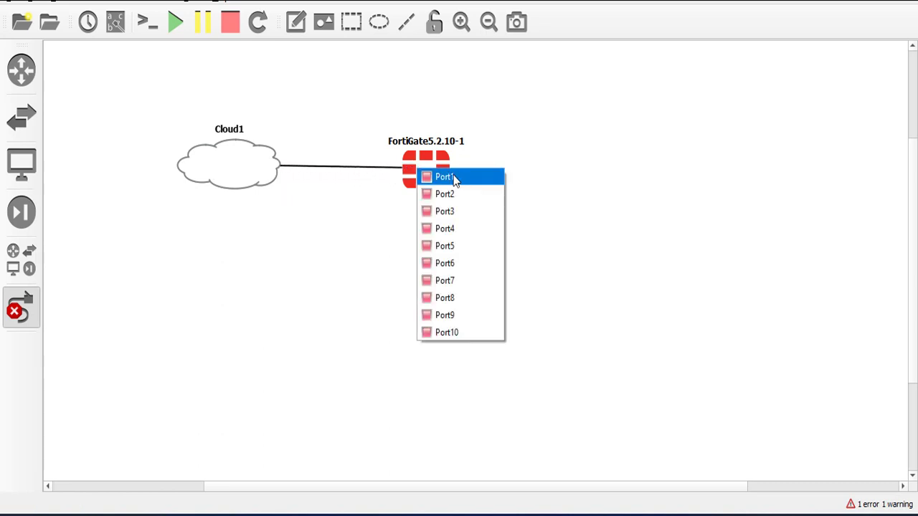
pyautogui.click(445, 176)
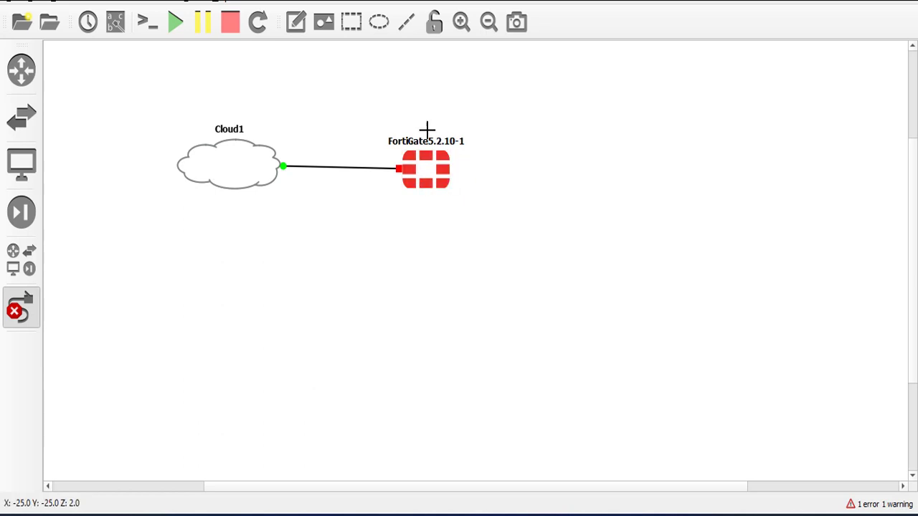
pyautogui.moveTo(499, 229)
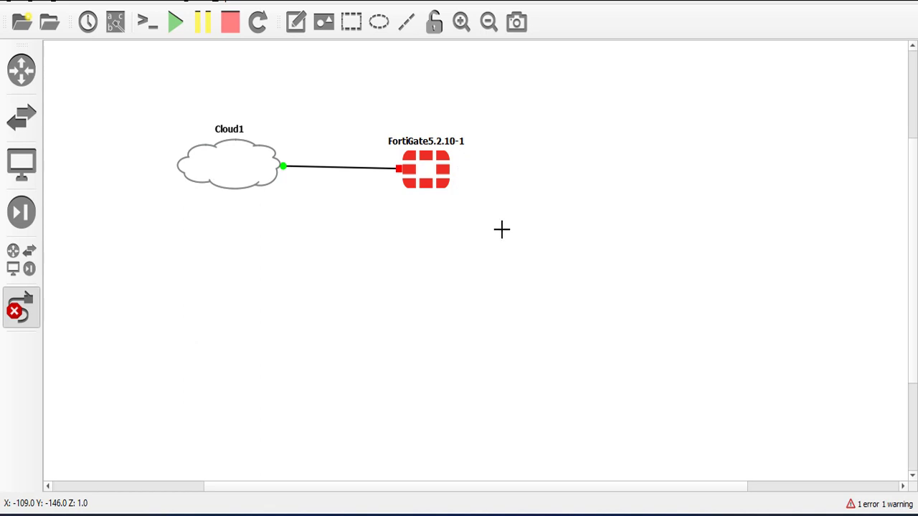
pyautogui.moveTo(330, 194)
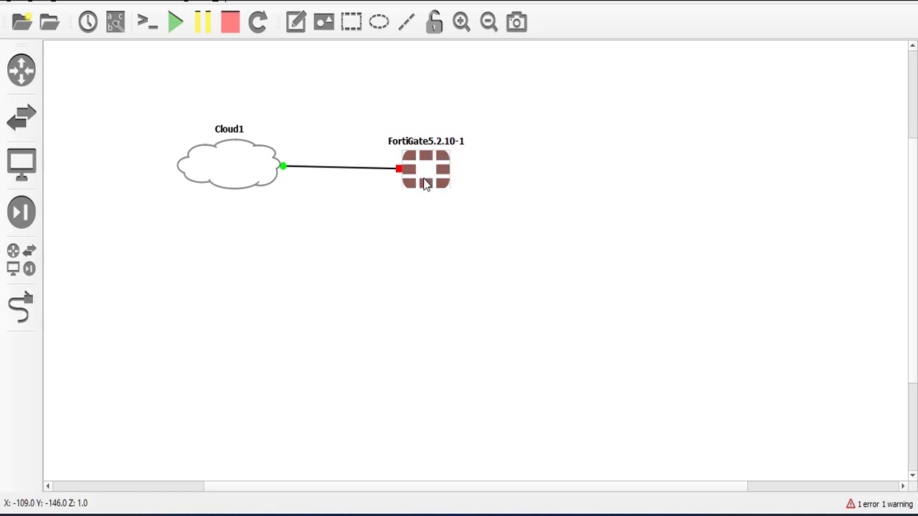
# - Start the FortiGate5.2.10-1 node from its context menu
pyautogui.rightClick(427, 184)
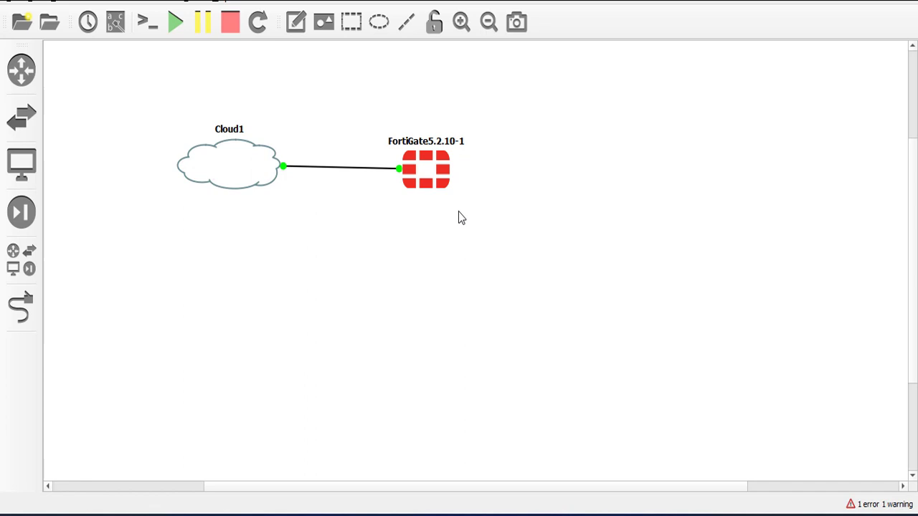
pyautogui.moveTo(246, 183)
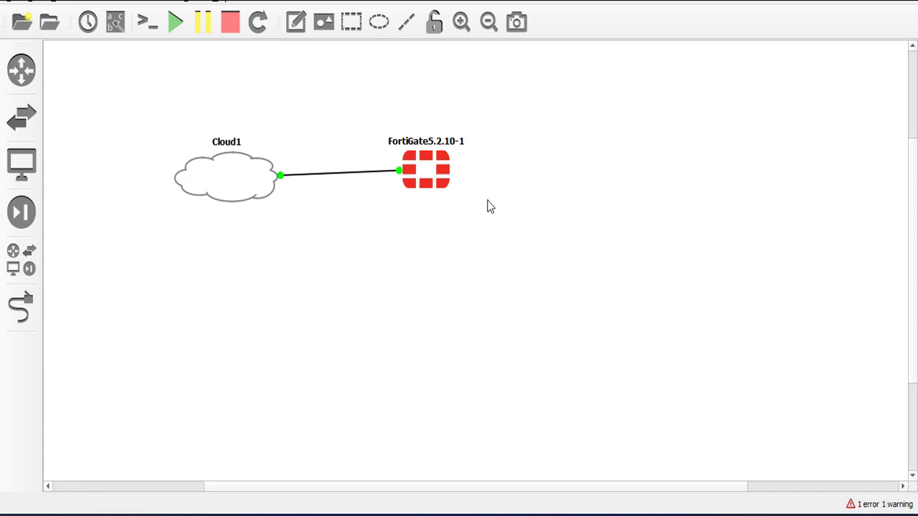
pyautogui.moveTo(447, 179)
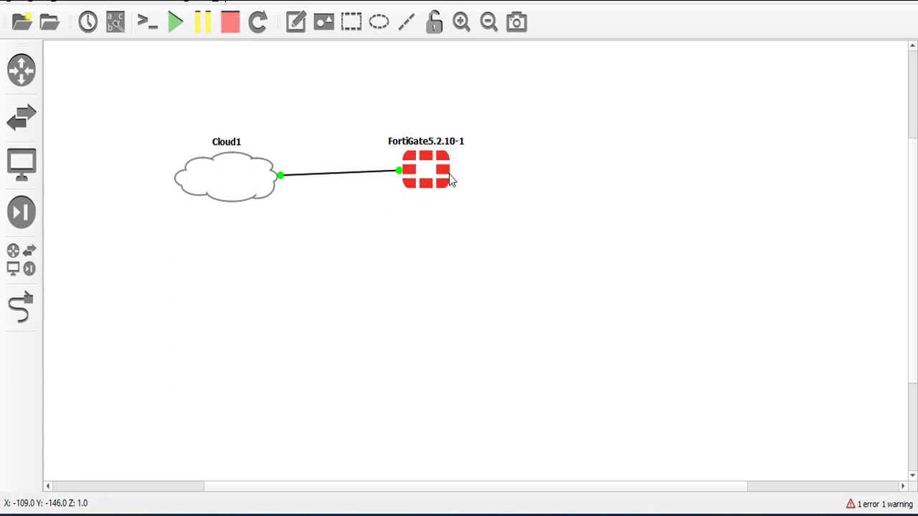
pyautogui.moveTo(460, 166)
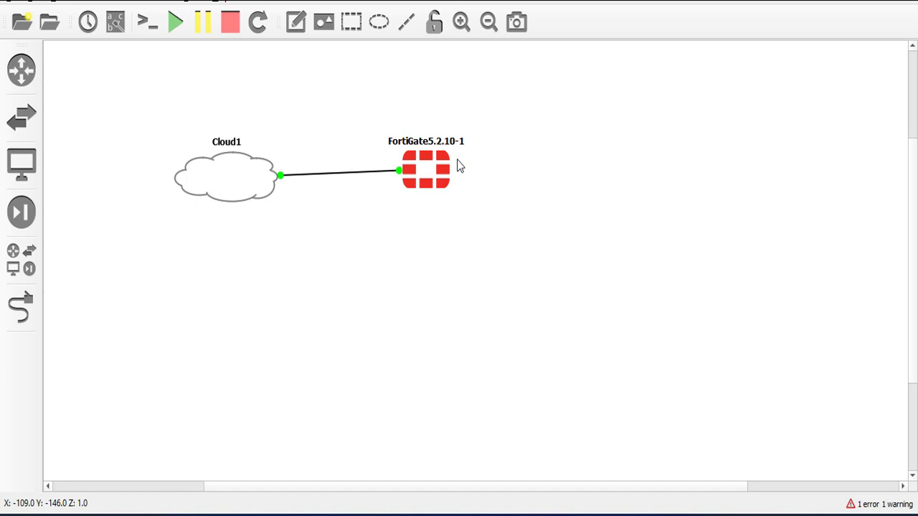
pyautogui.click(426, 172)
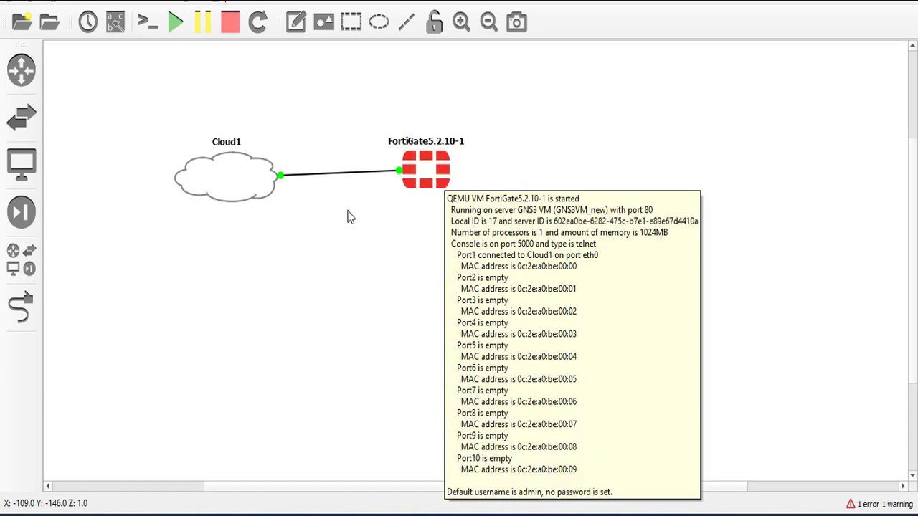
pyautogui.moveTo(213, 142)
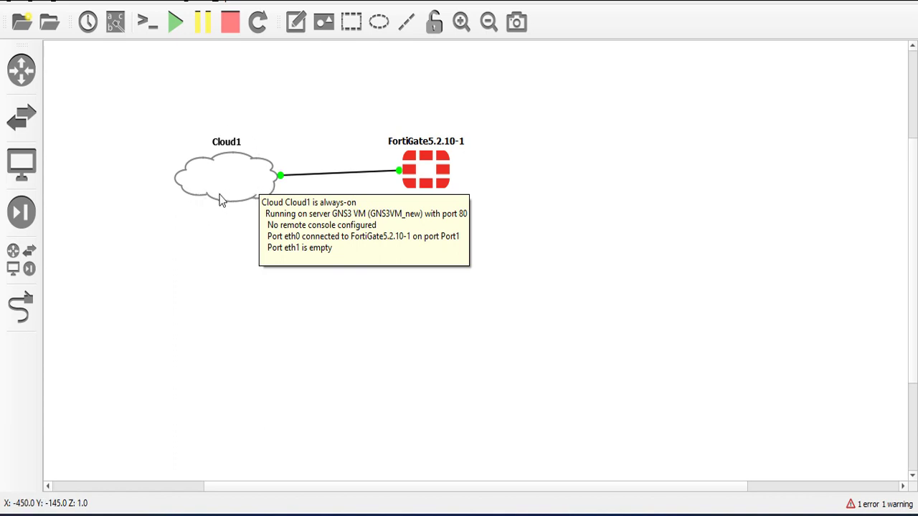
pyautogui.moveTo(193, 175)
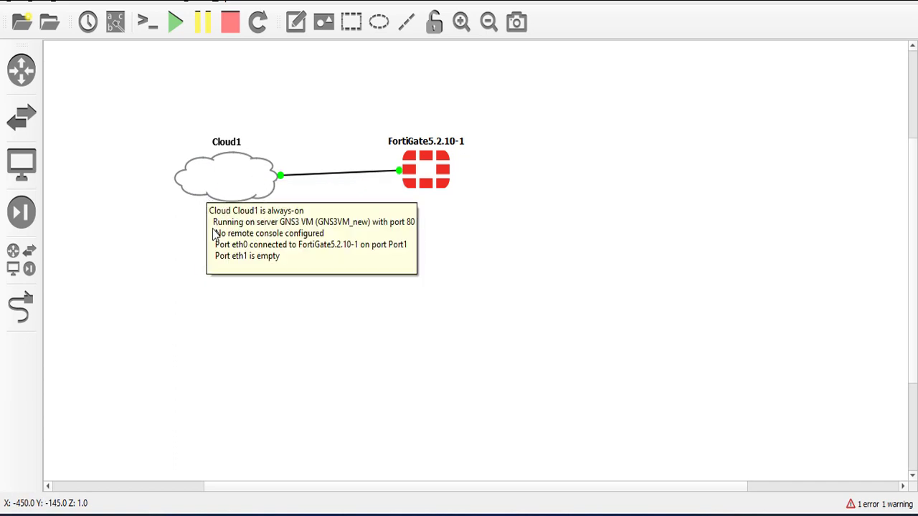
pyautogui.moveTo(413, 175)
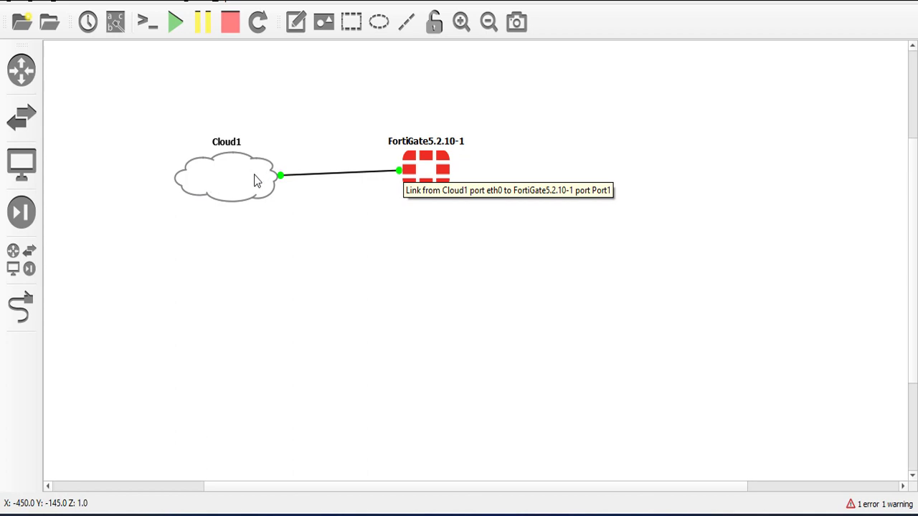
pyautogui.moveTo(265, 206)
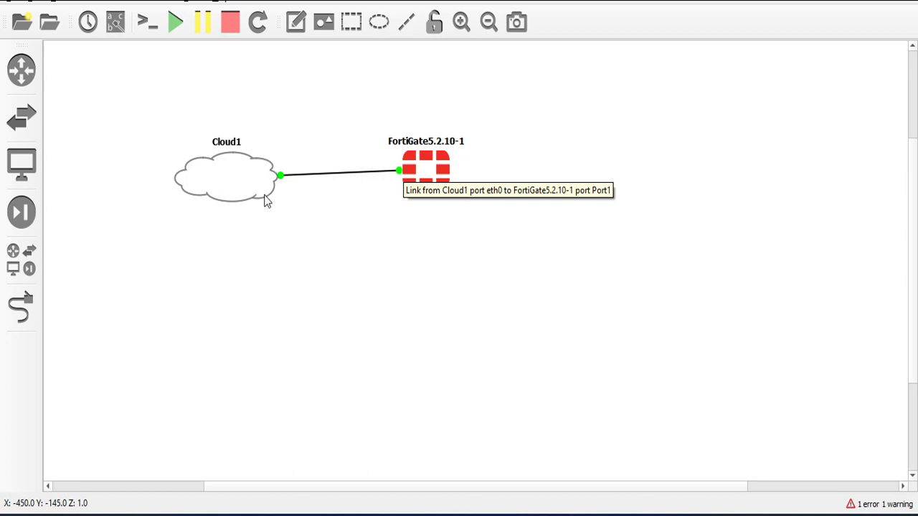
pyautogui.moveTo(334, 254)
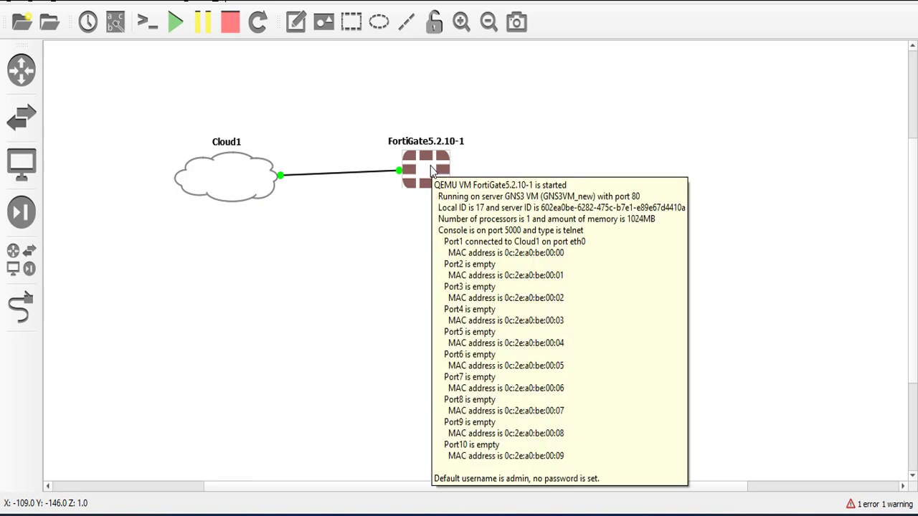
pyautogui.moveTo(453, 195)
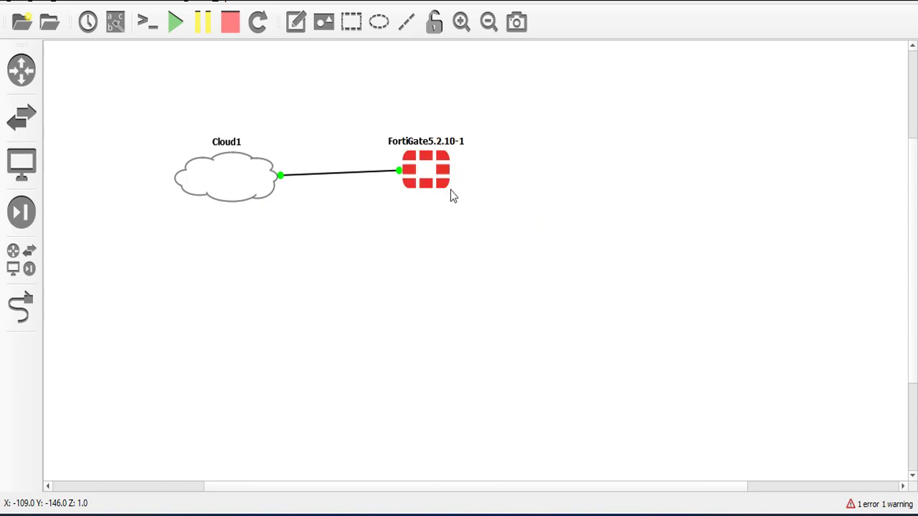
pyautogui.moveTo(513, 178)
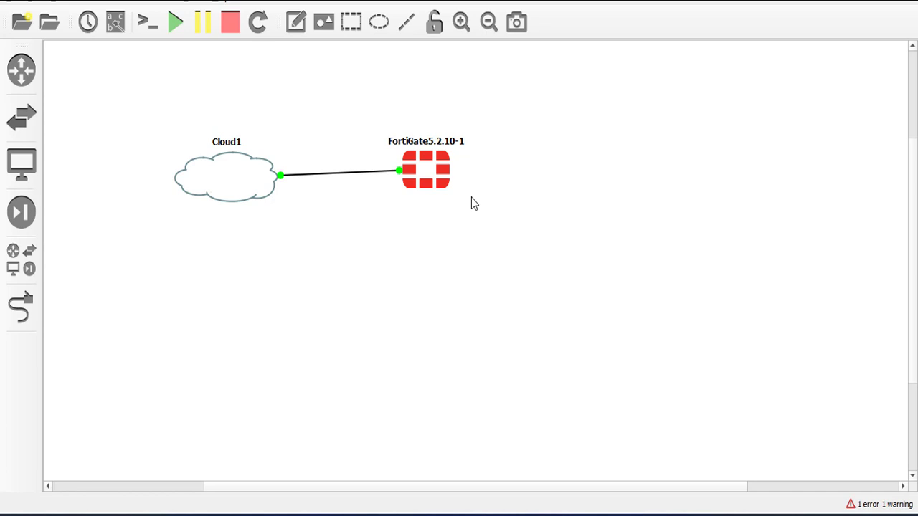
# - Reconnect the FortiGate console session and log in as admin
pyautogui.doubleClick(430, 170)
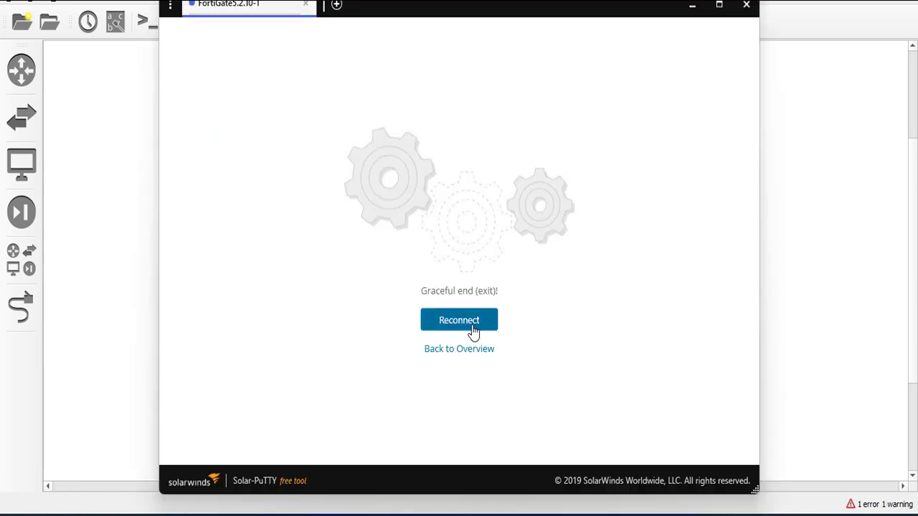
pyautogui.click(459, 318)
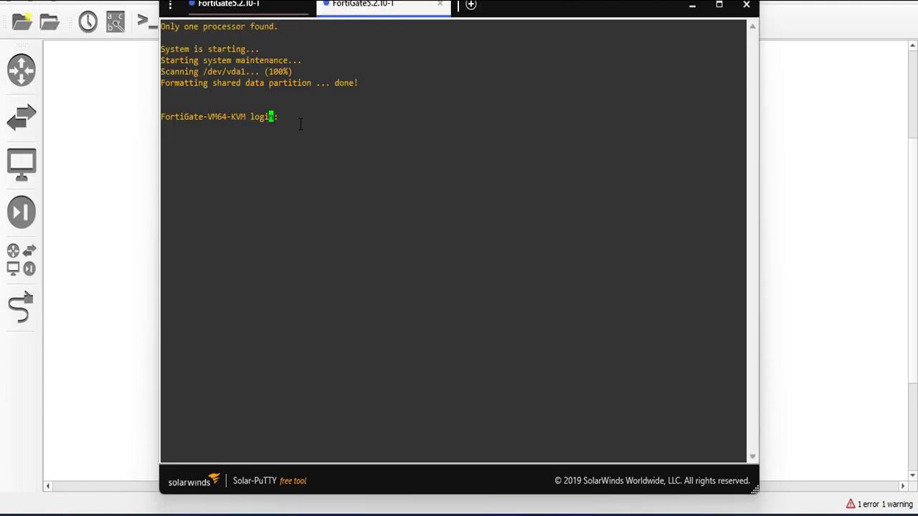
pyautogui.write('admin')
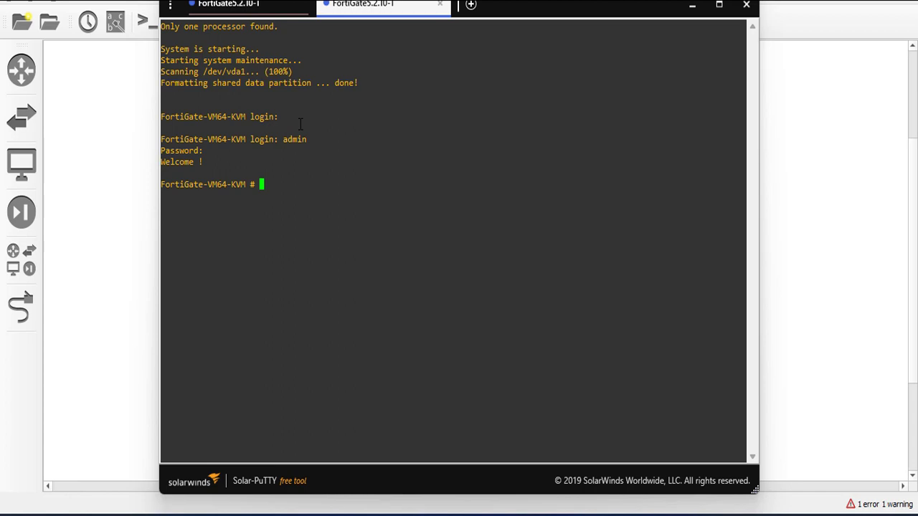
# - Enter 'config sys int' and run 'get port1' to list port1's settings
pyautogui.write('config s')
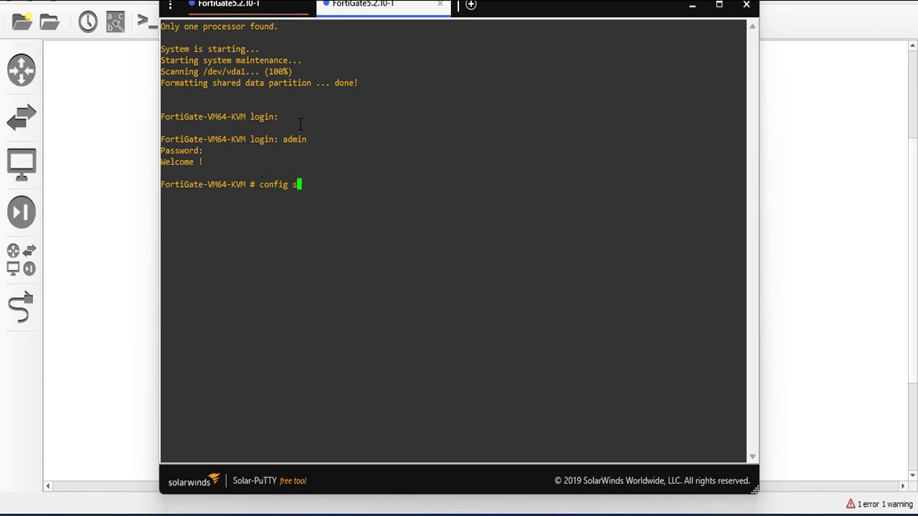
pyautogui.write('ys int')
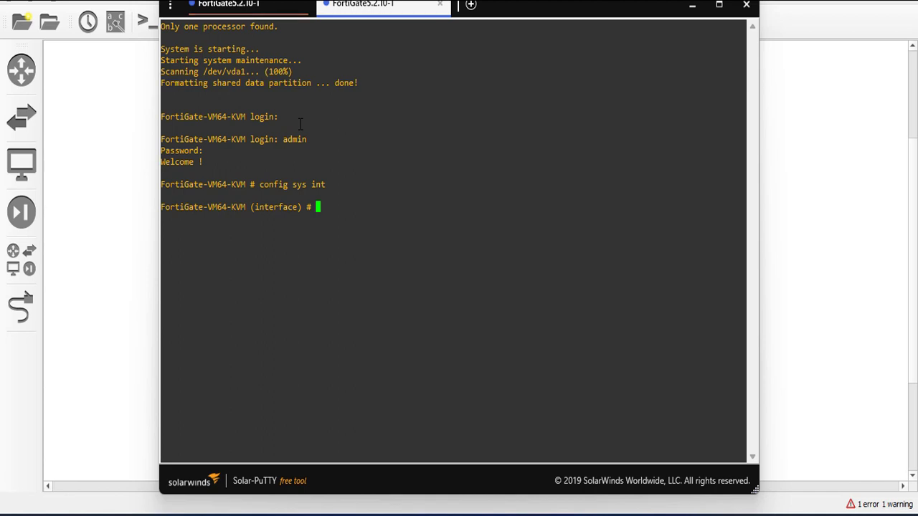
pyautogui.write('get port1')
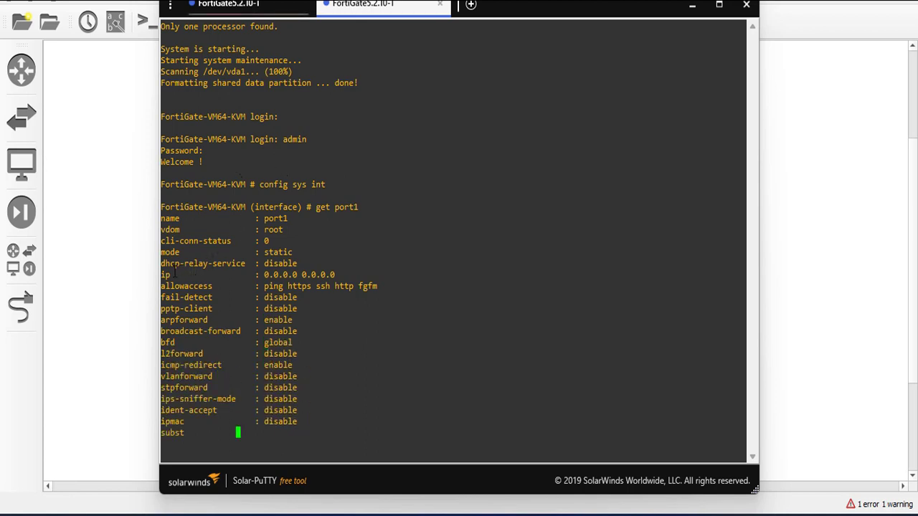
# - Scroll through the rest of the get port1 output down to the interface prompt
pyautogui.scroll(-3)
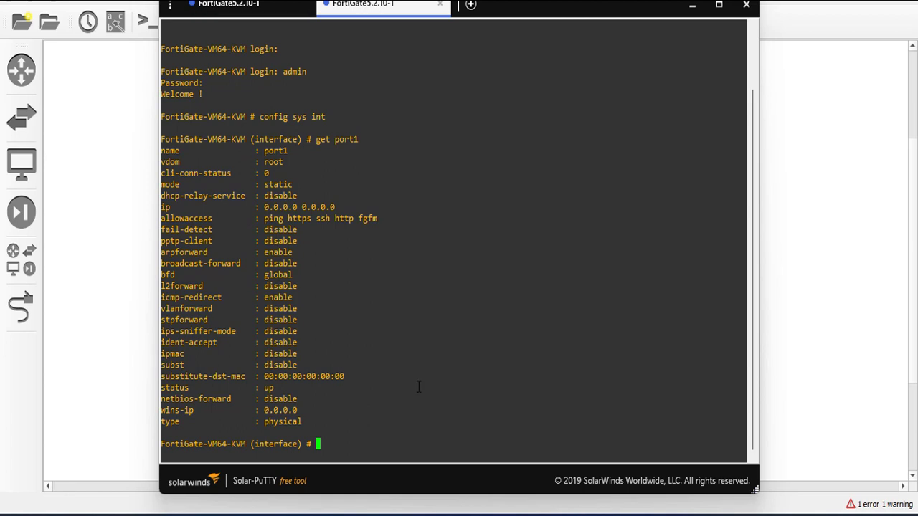
# - Edit port1, setting mode dhcp and allowaccess ping https http
pyautogui.write('edit p')
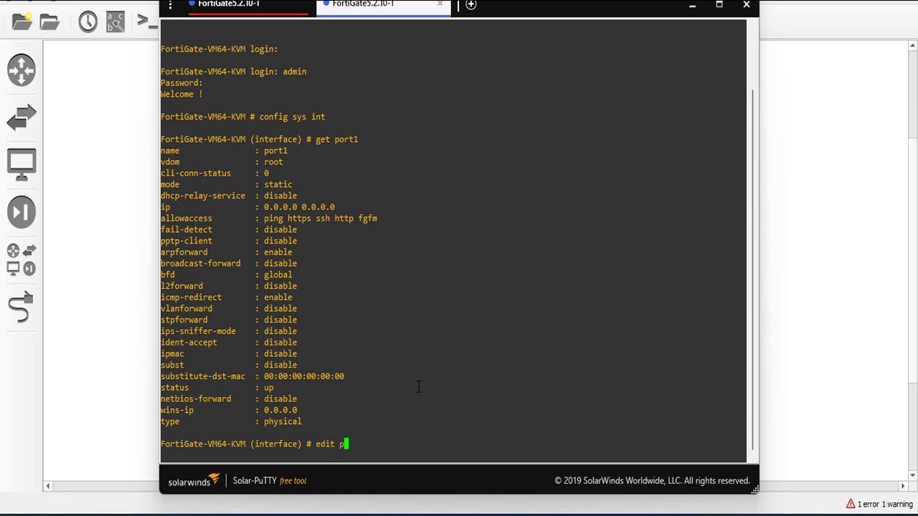
pyautogui.write('ort1')
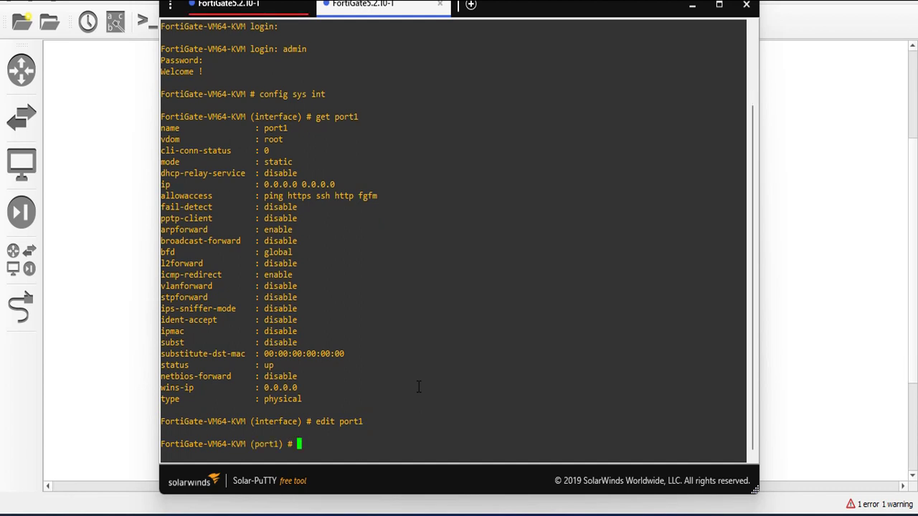
pyautogui.write('set')
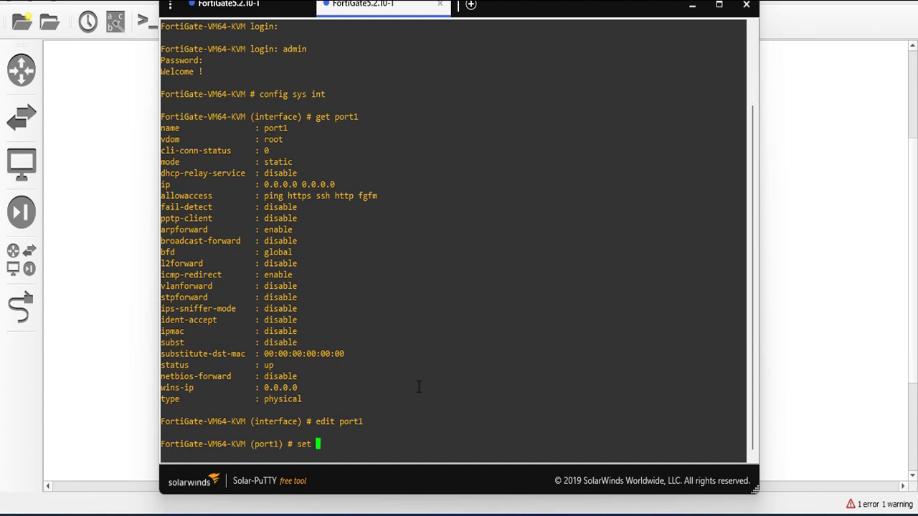
pyautogui.write('mode dhcp')
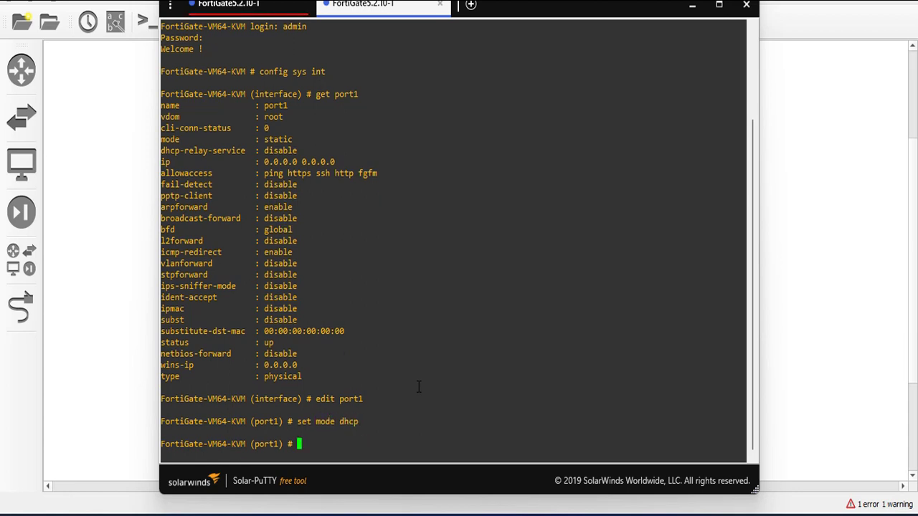
pyautogui.write('al')
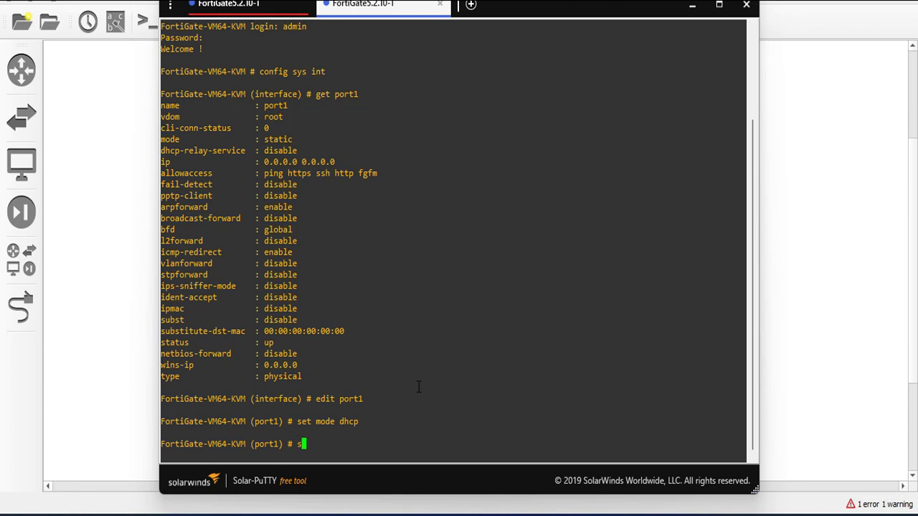
pyautogui.write('set allowaccess ping h')
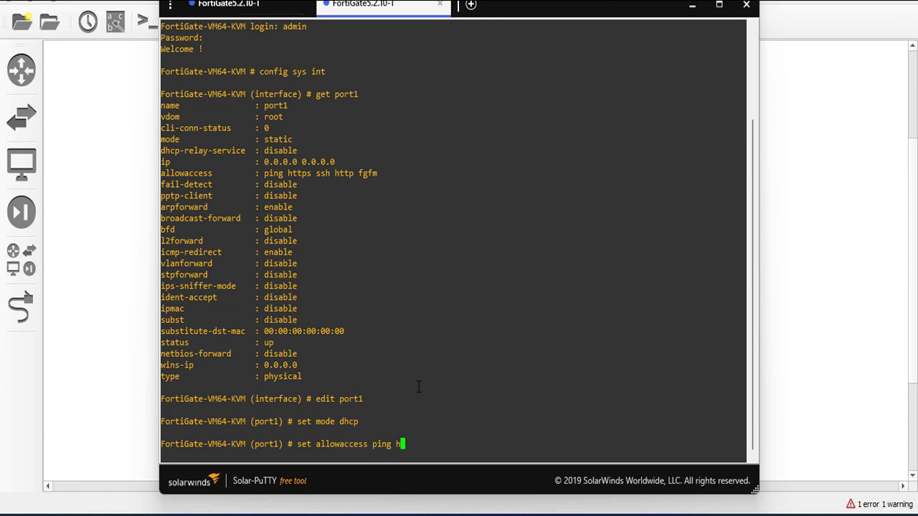
pyautogui.write('ttps http')
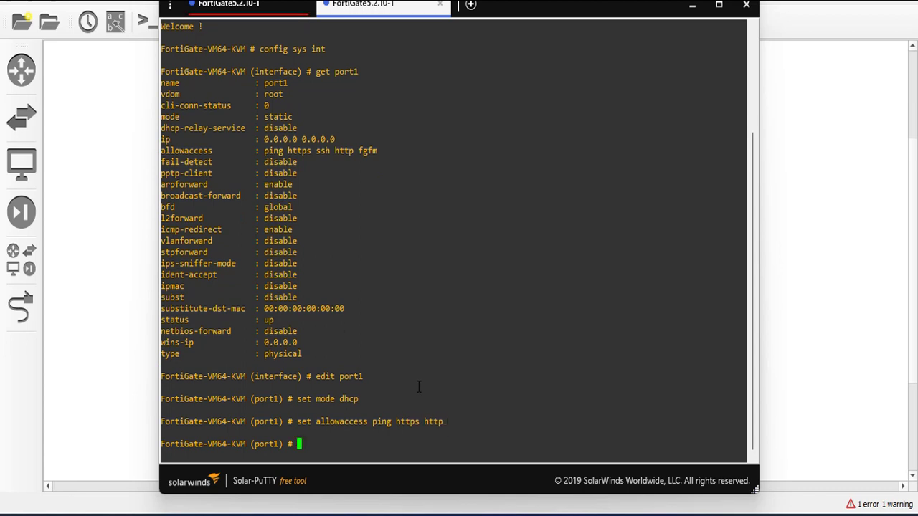
# - Give port1 the alias MGT and end the configuration to save it
pyautogui.write('set alias')
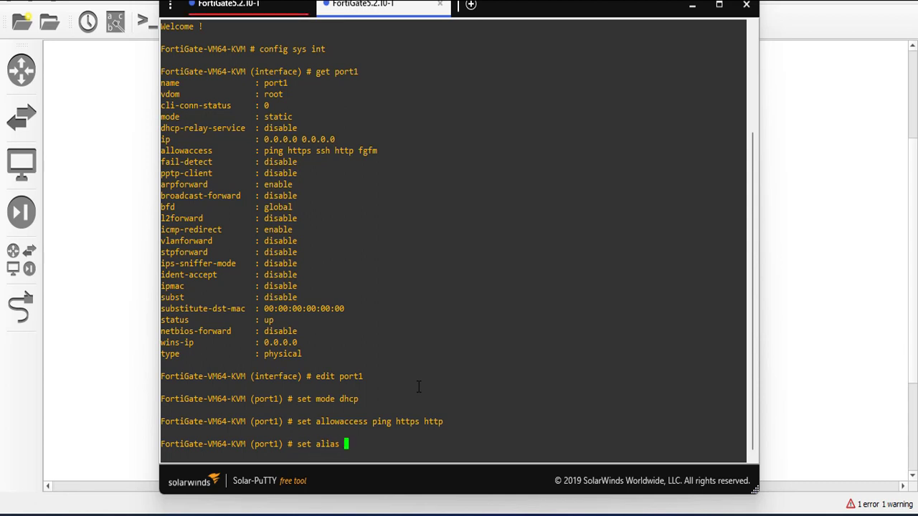
pyautogui.write('MGT')
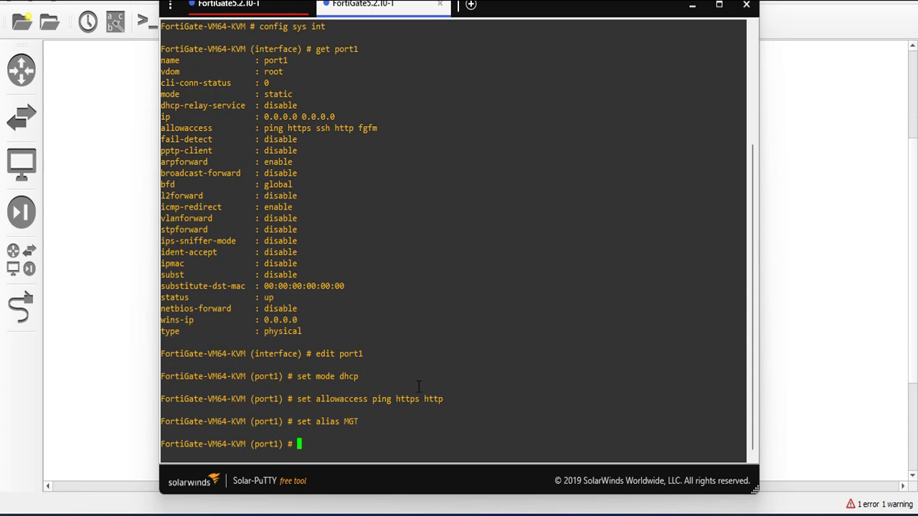
pyautogui.write('end')
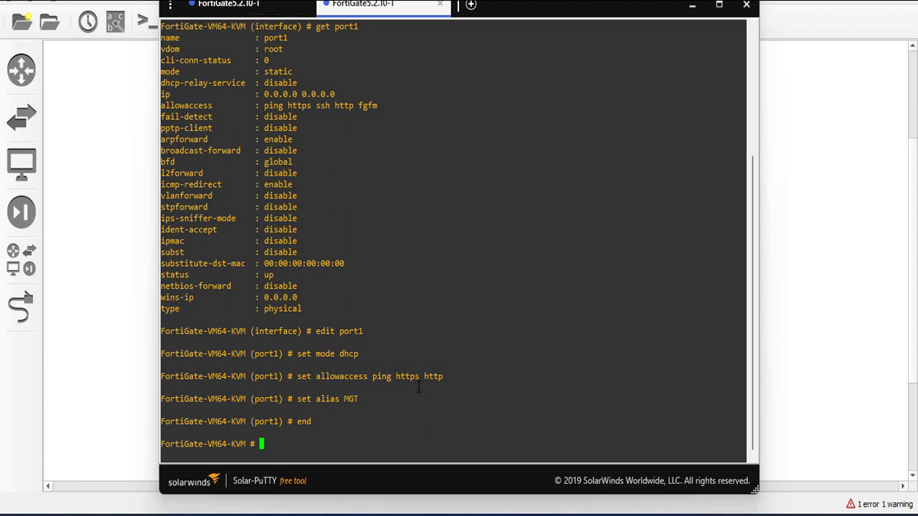
# - Rerun 'config sys int' and 'get port1', then select the DHCP address 192.168.171.139
pyautogui.write('conf')
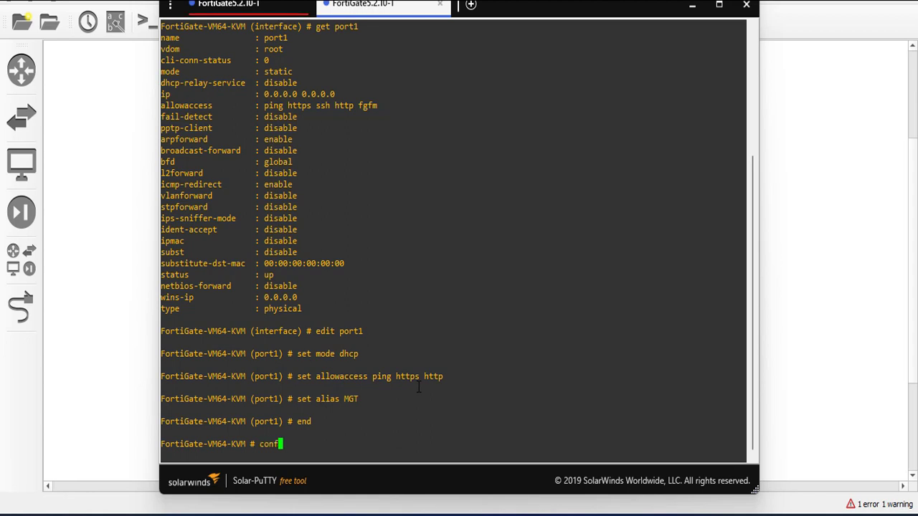
pyautogui.write('ig')
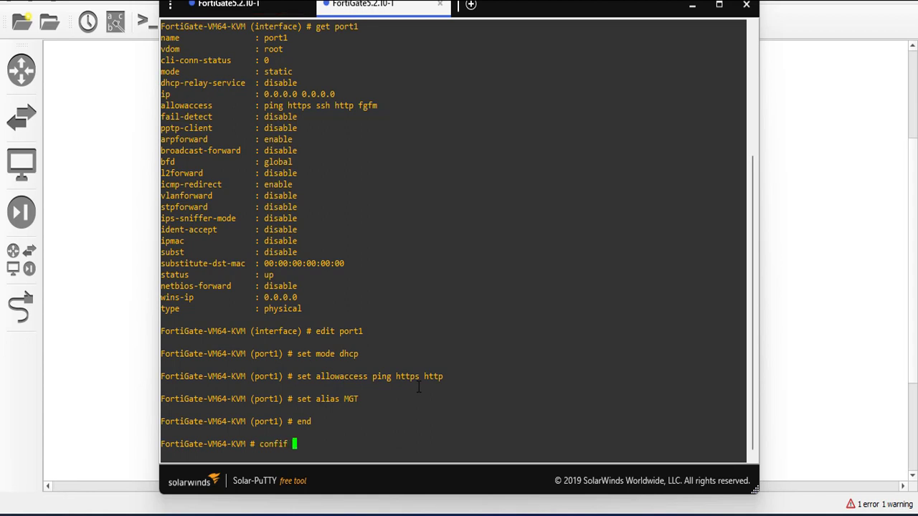
pyautogui.write('sys int')
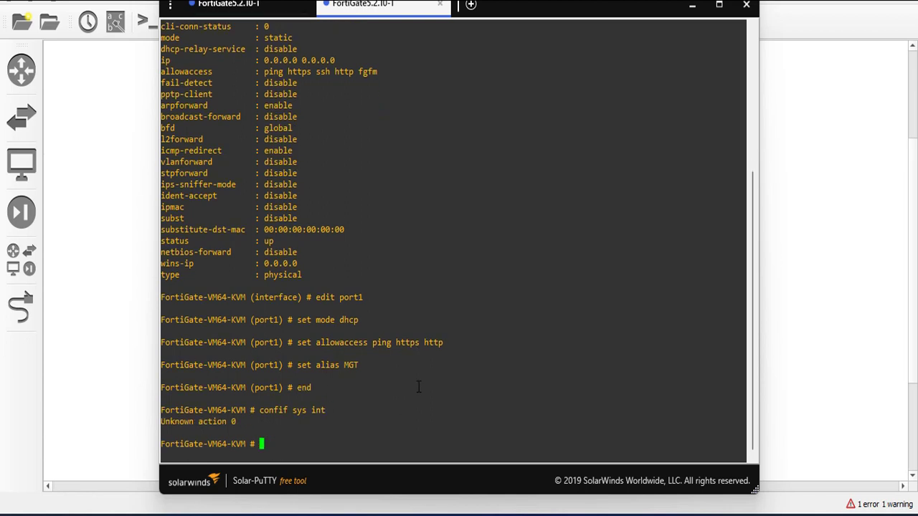
pyautogui.write('con')
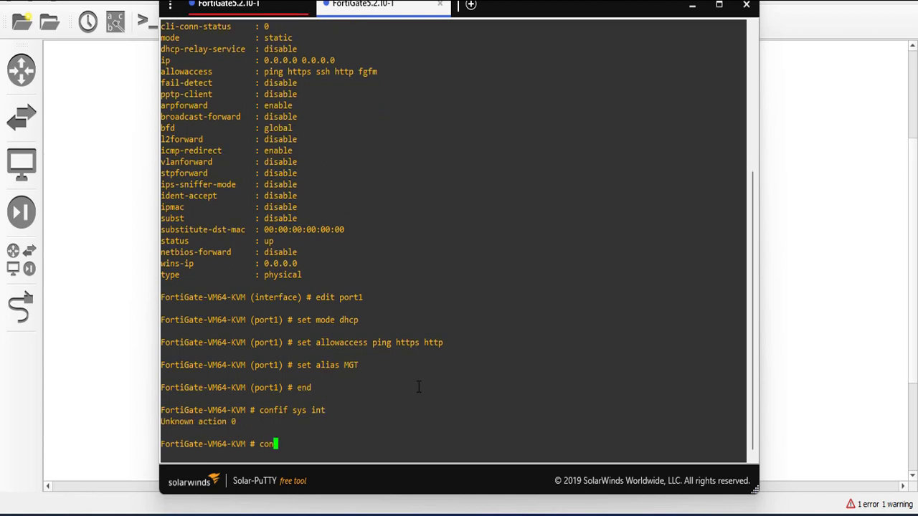
pyautogui.write('fig sys int')
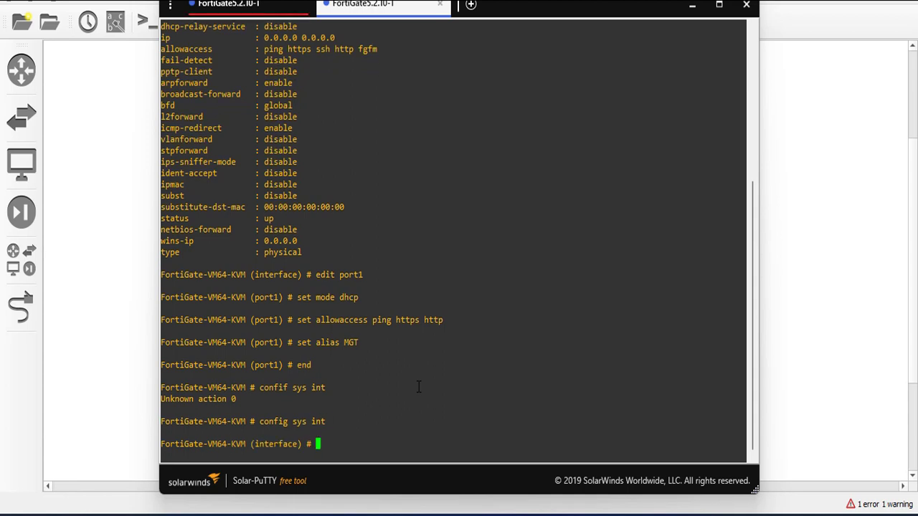
pyautogui.write('get port1')
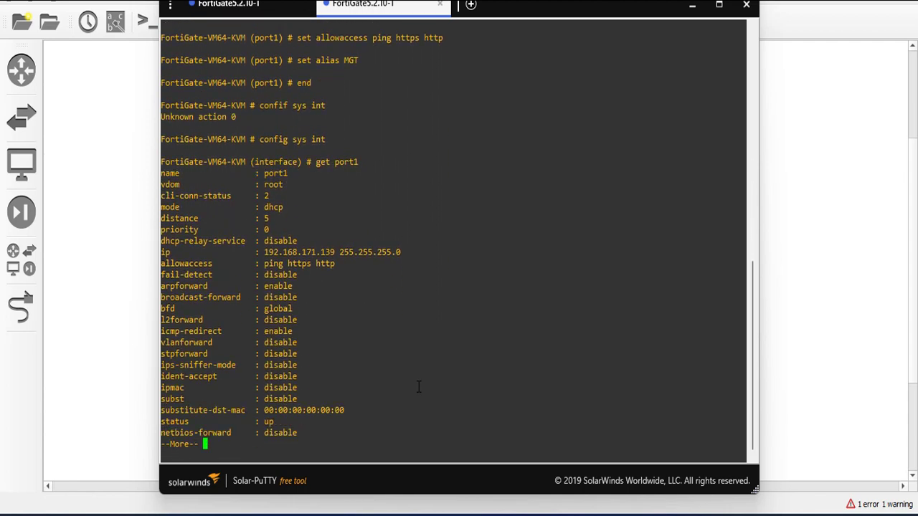
pyautogui.click(236, 6)
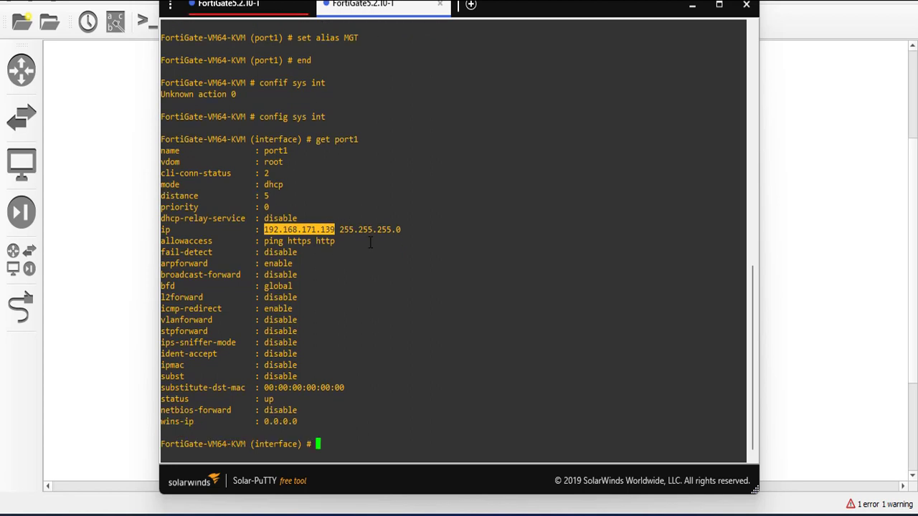
pyautogui.moveTo(571, 500)
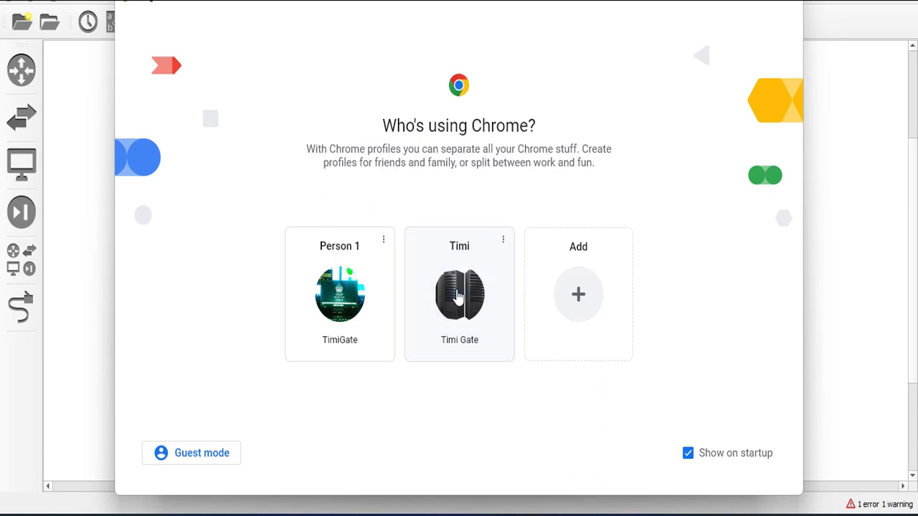
# - Choose a Chrome profile to start the browser for the FortiGate login page
pyautogui.click(459, 294)
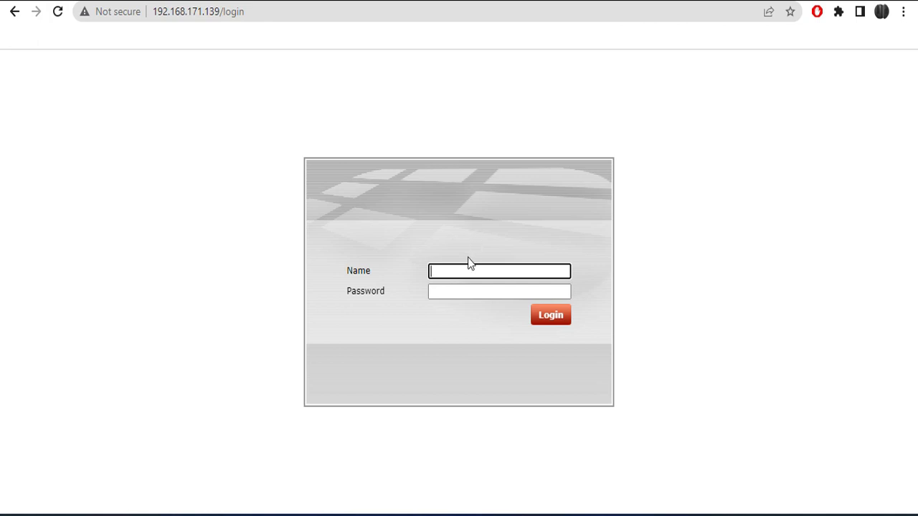
# - Log in as admin with a blank password to reach the FortiGate-VM64-KVM status dashboard
pyautogui.write('admin')
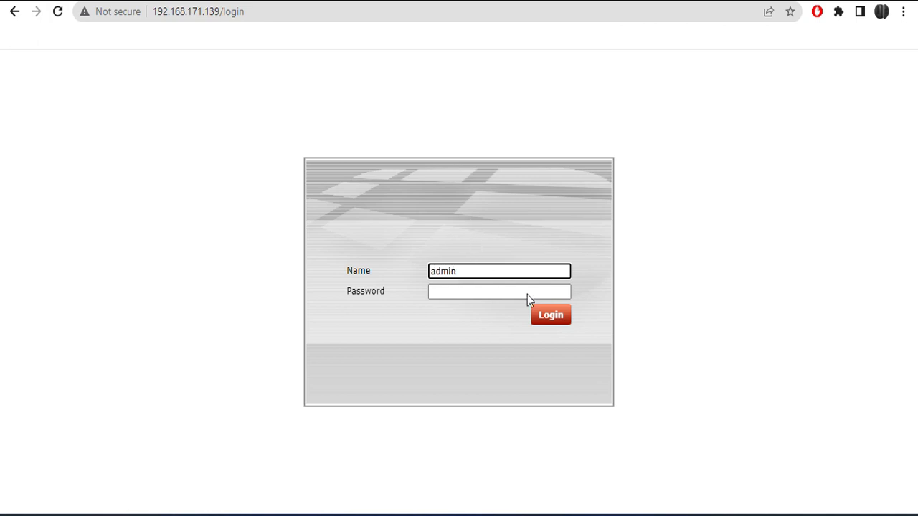
pyautogui.click(551, 316)
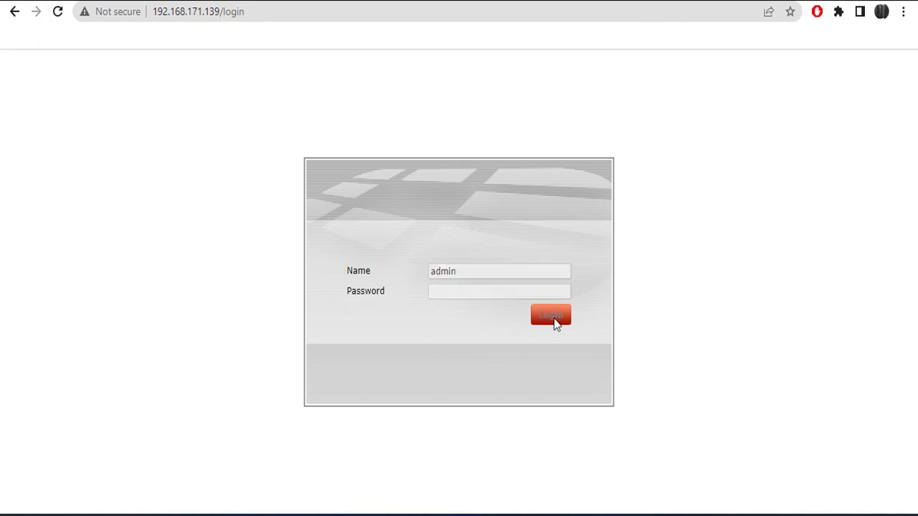
pyautogui.click(550, 315)
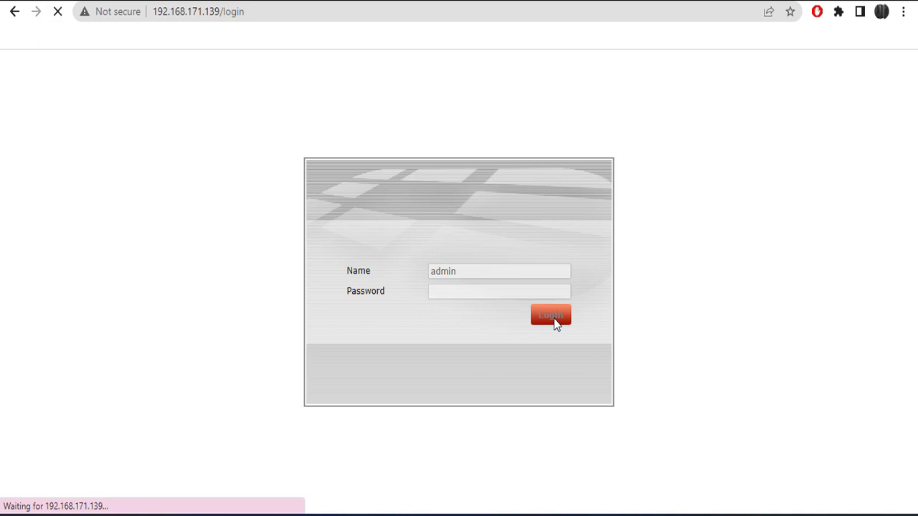
pyautogui.click(550, 315)
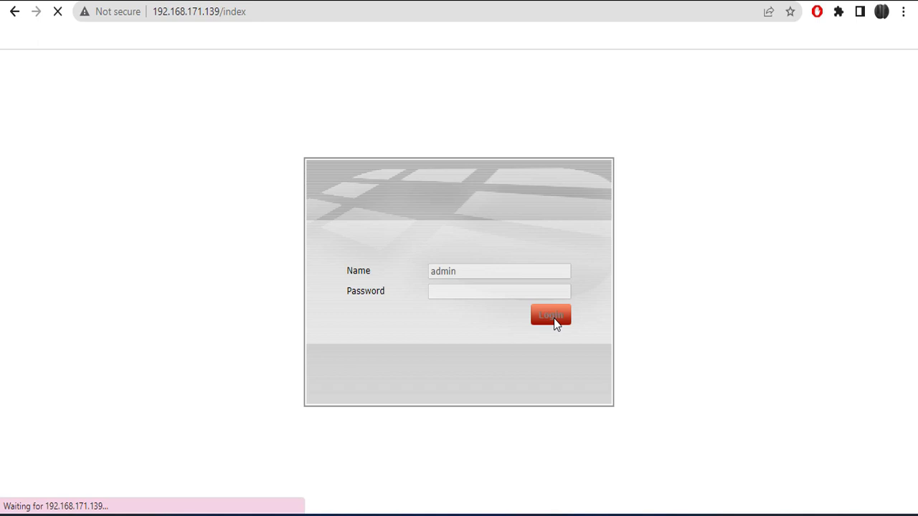
pyautogui.click(550, 316)
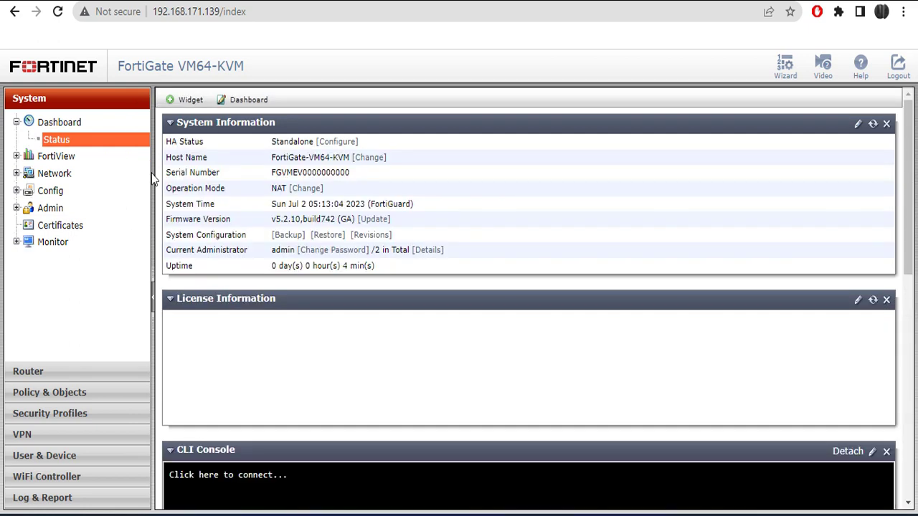
pyautogui.moveTo(154, 181)
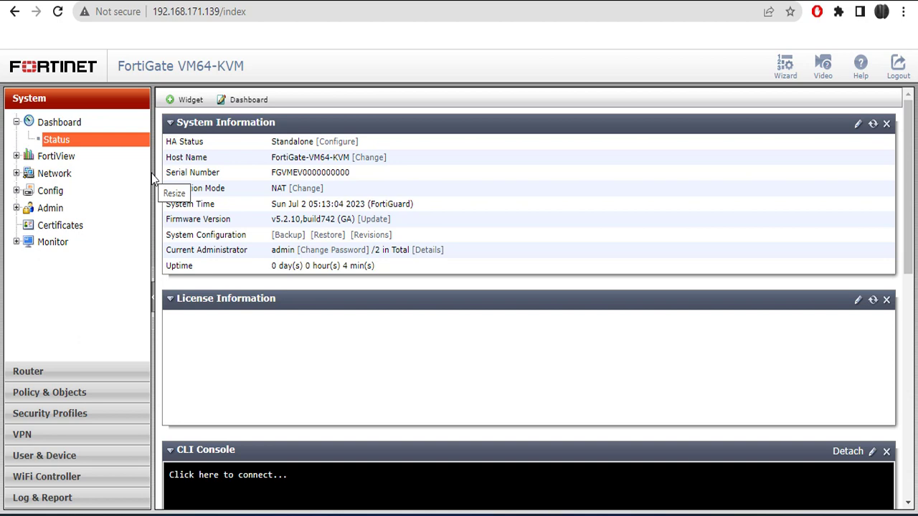